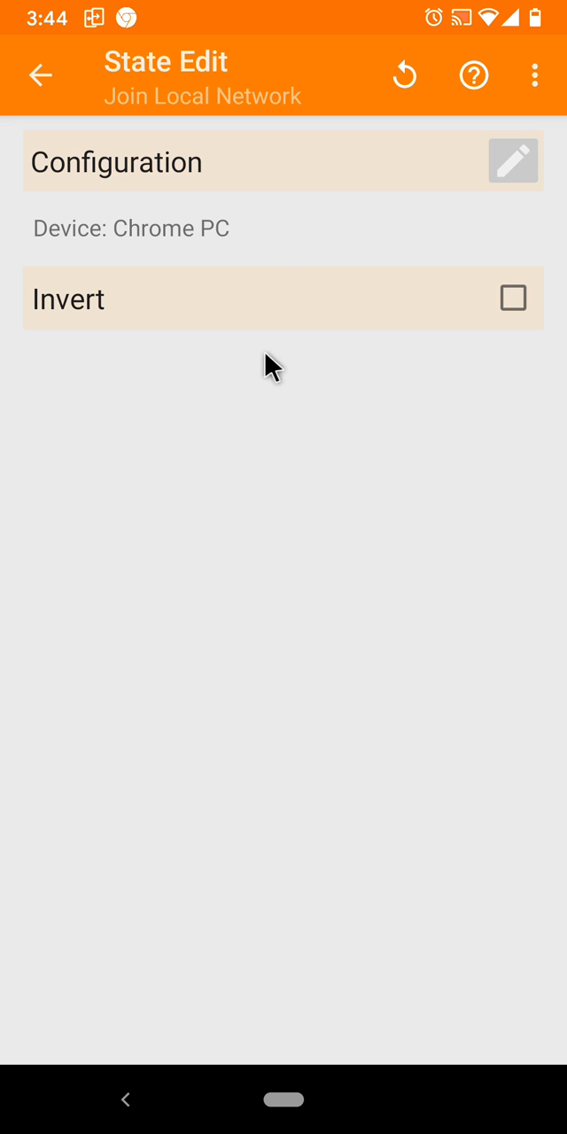
mouse_move(262, 124)
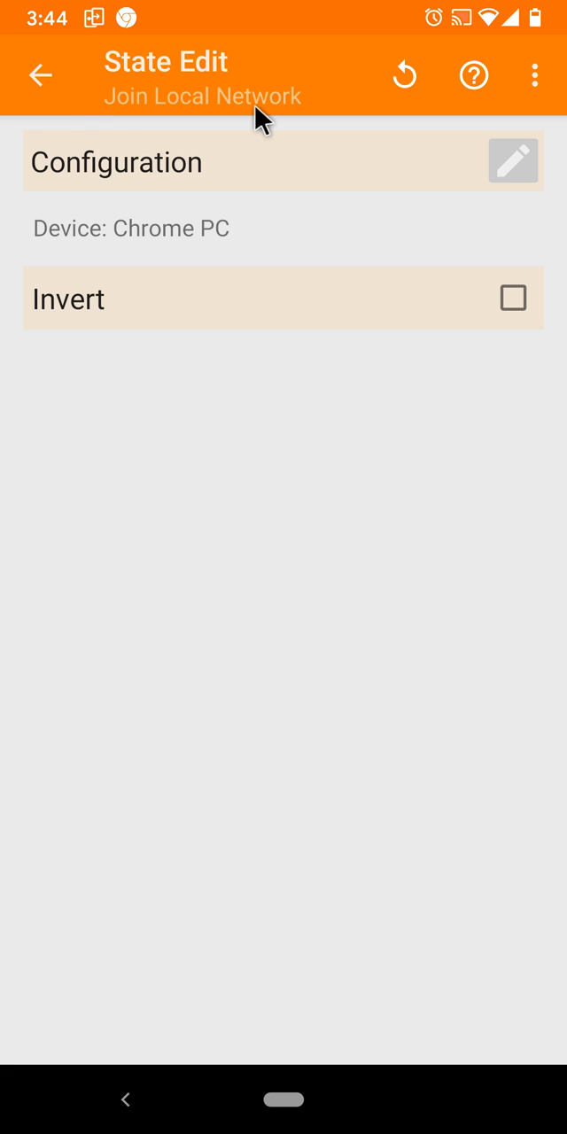
mouse_move(168, 267)
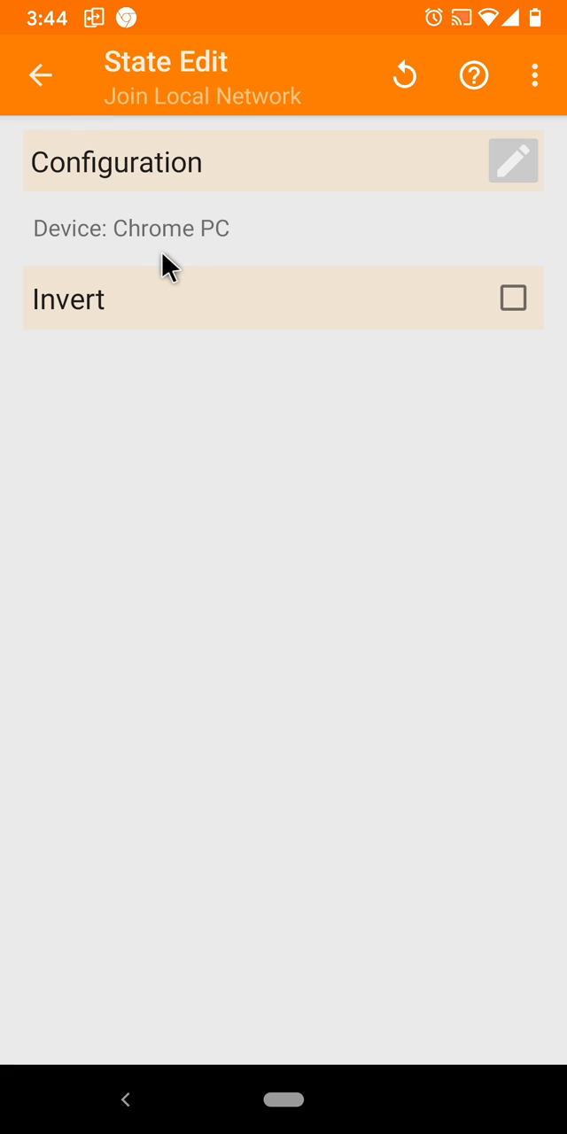
mouse_move(157, 259)
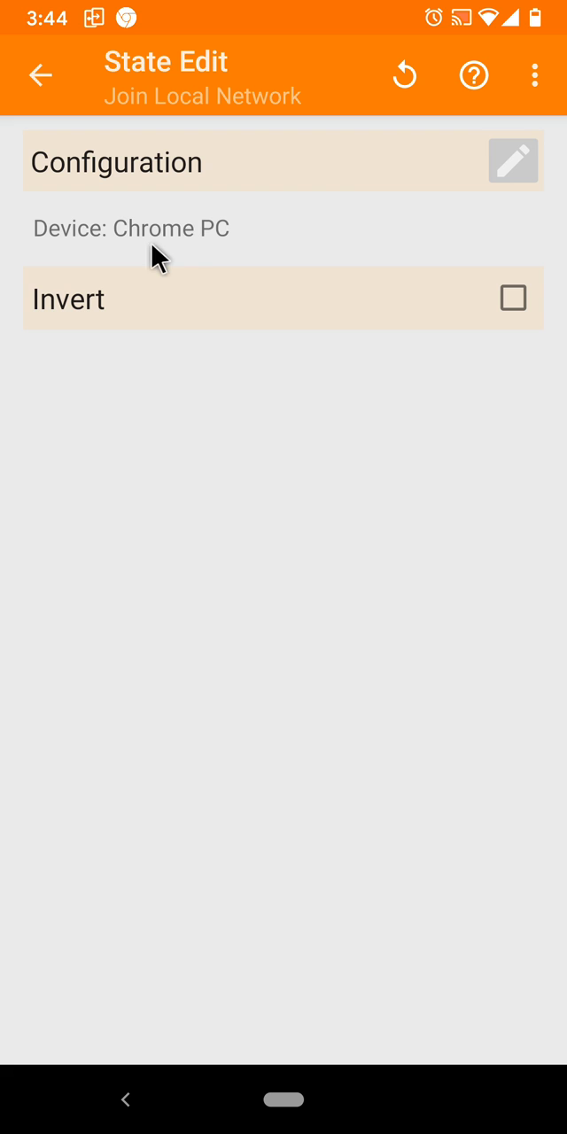
mouse_move(159, 930)
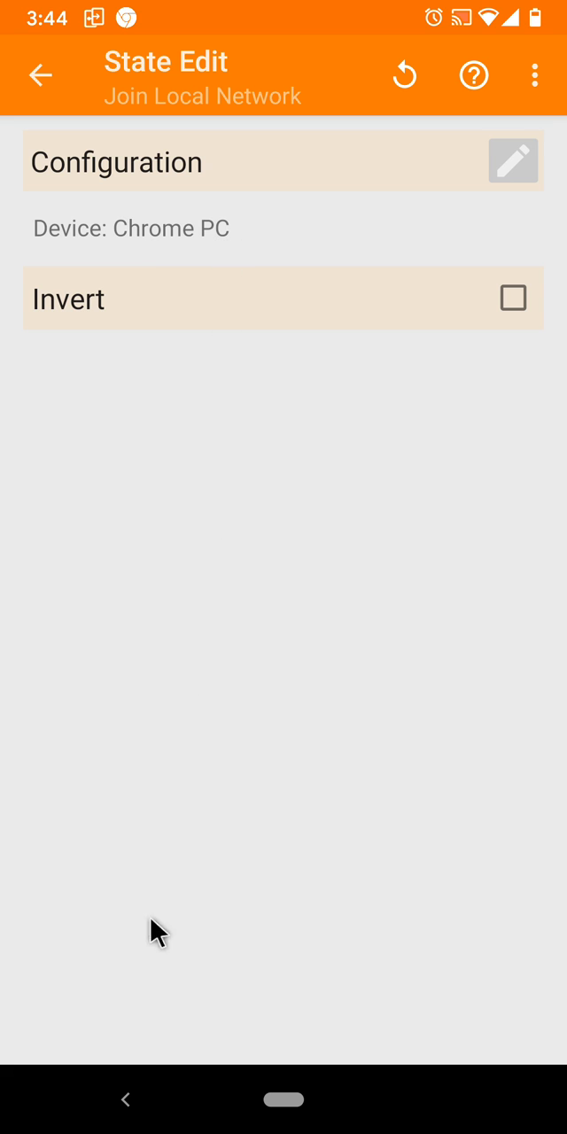
Save the Join Local Network state for Chrome PC and return to the Chrome Connected profile.
click(40, 75)
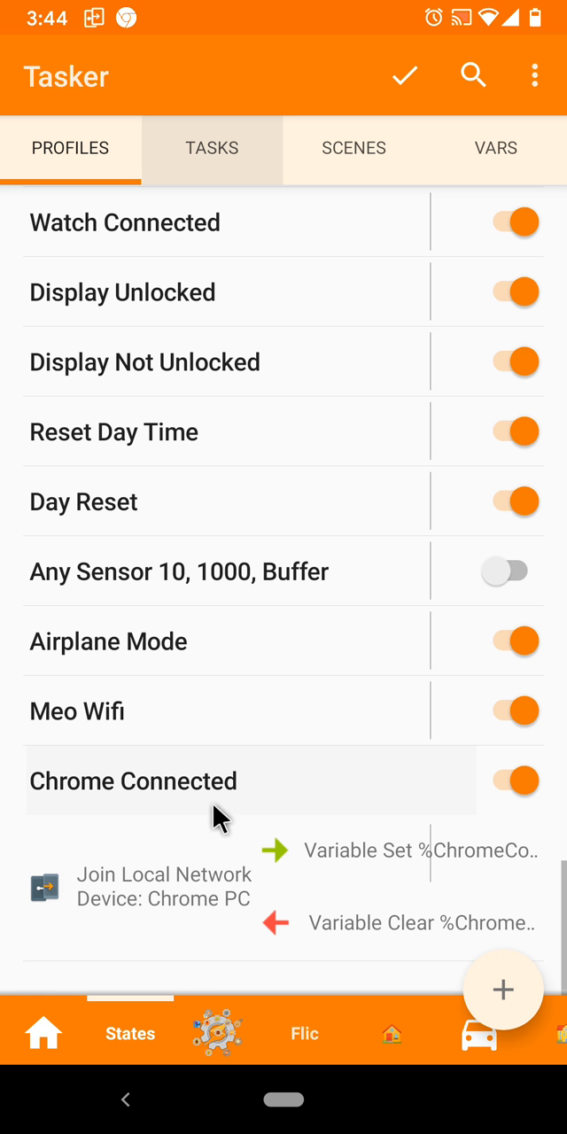
mouse_move(244, 298)
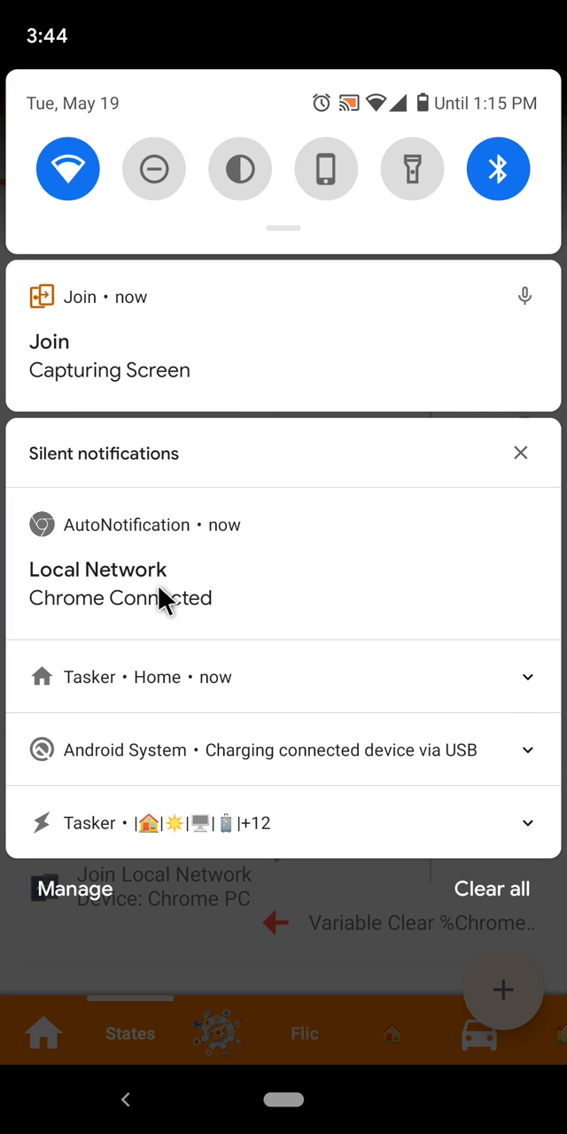
mouse_move(181, 899)
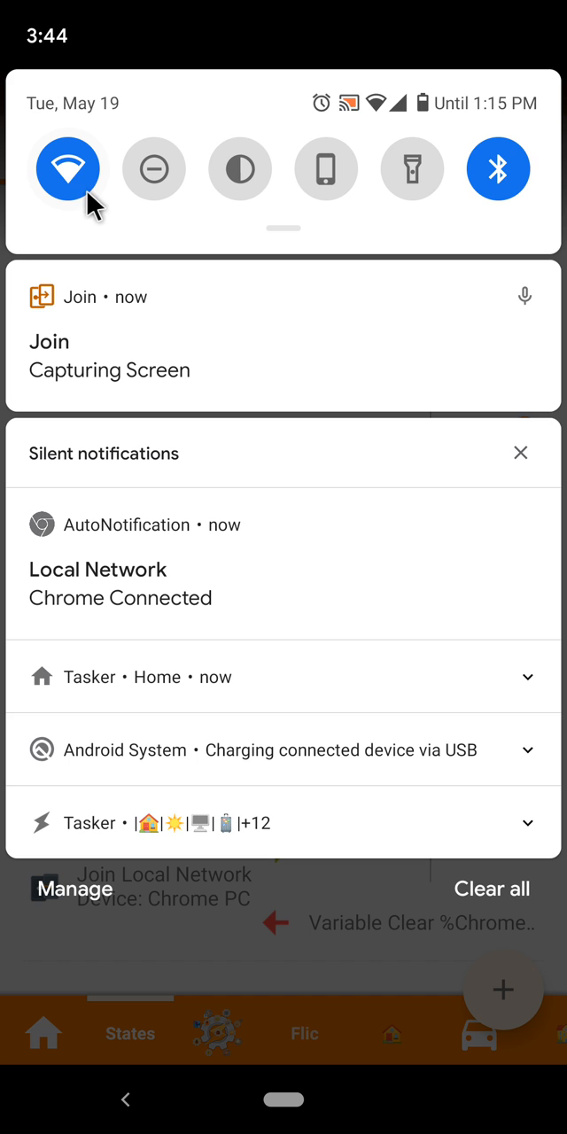
mouse_move(80, 191)
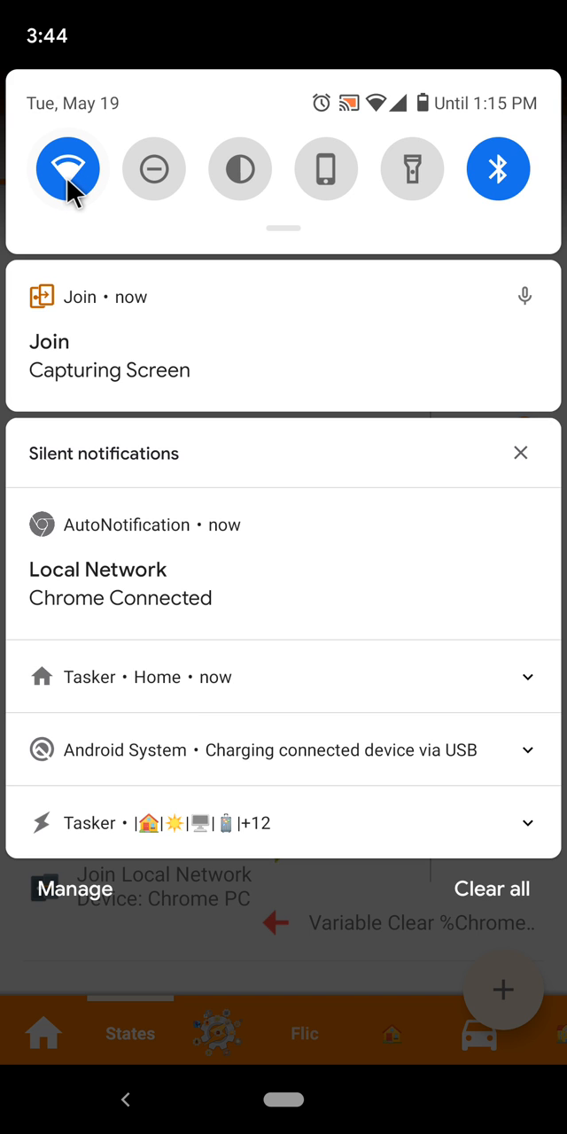
Turn Wi-Fi off from quick settings so the Chrome Connected notification disappears.
click(67, 168)
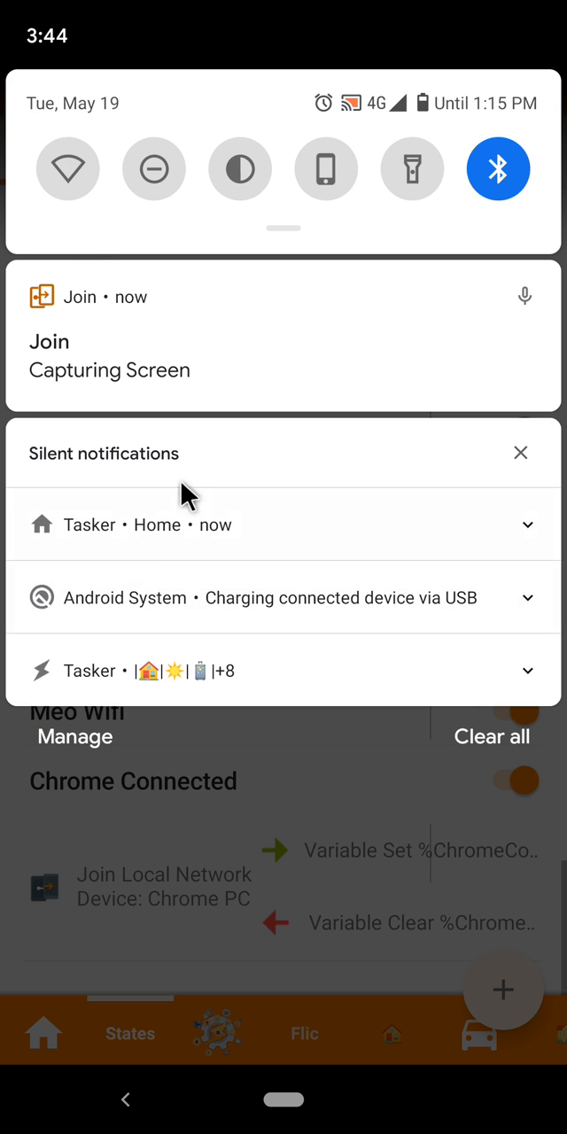
mouse_move(106, 850)
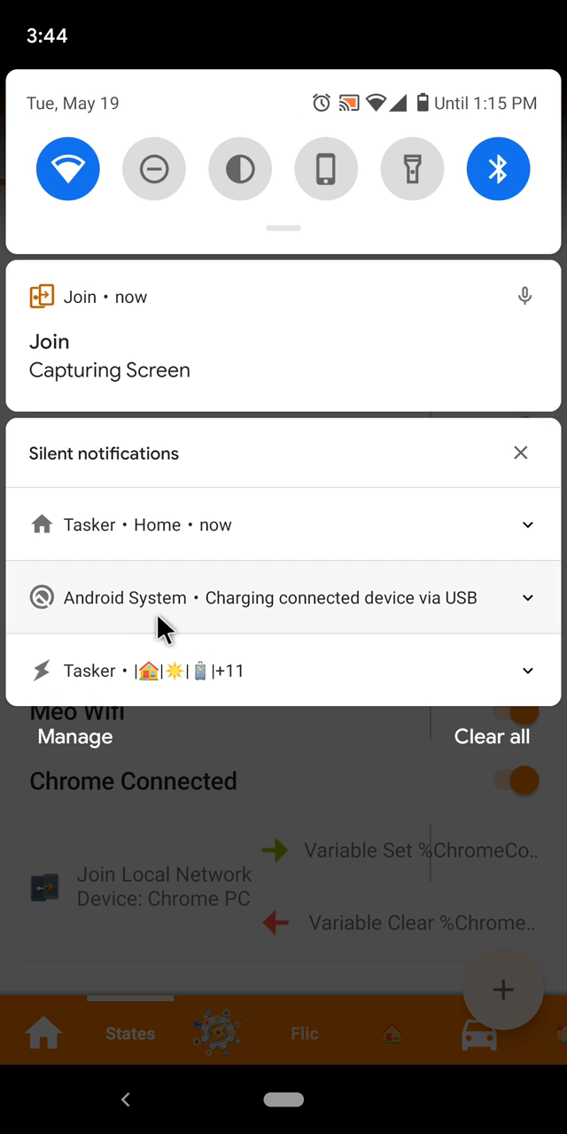
mouse_move(144, 625)
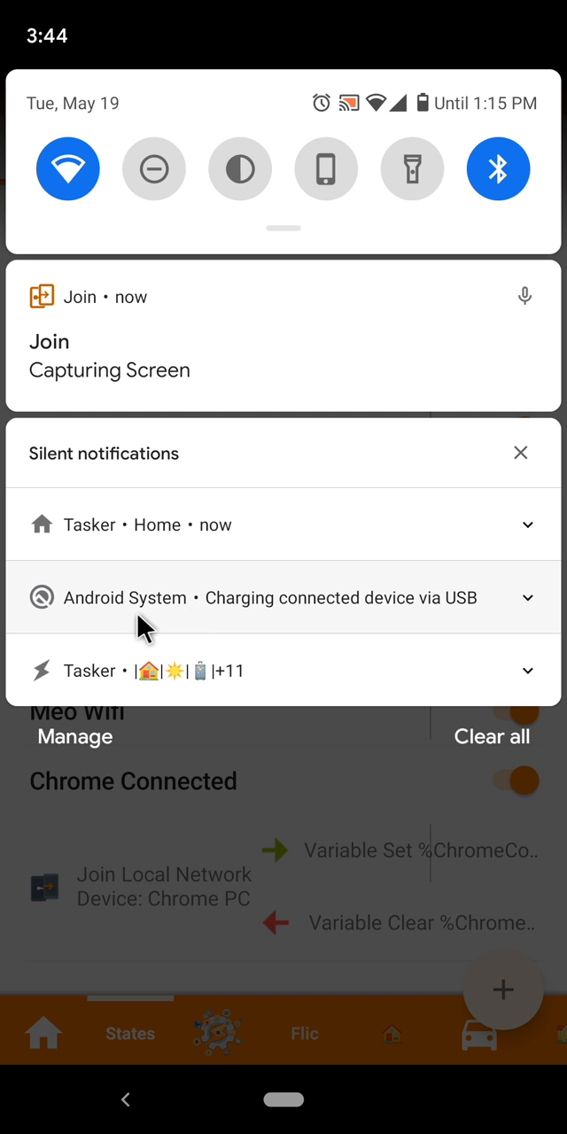